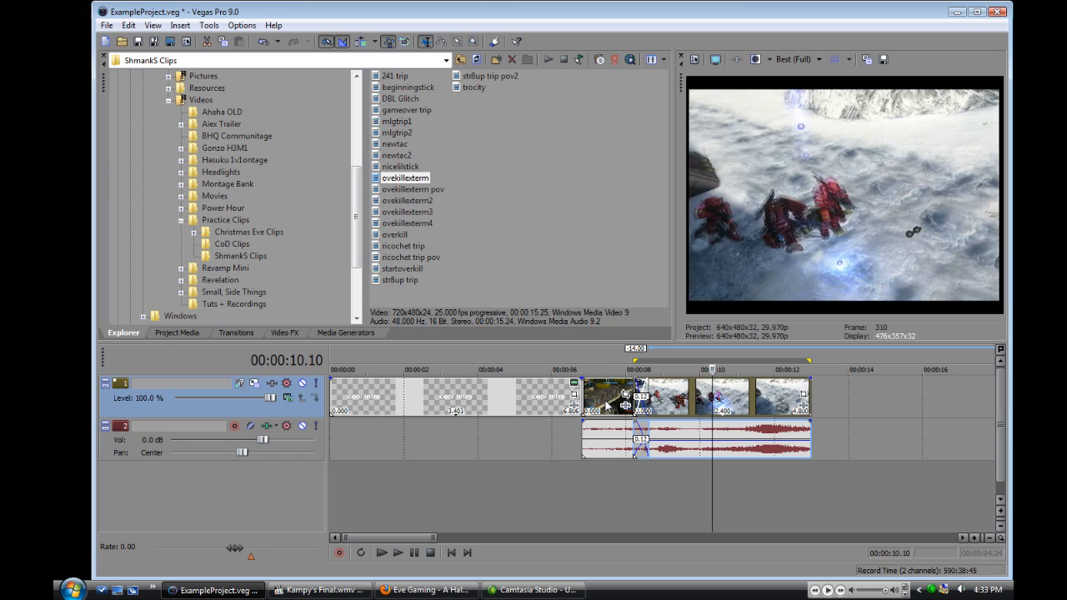
{"action": "mouse_move", "coordinate": [768, 515]}
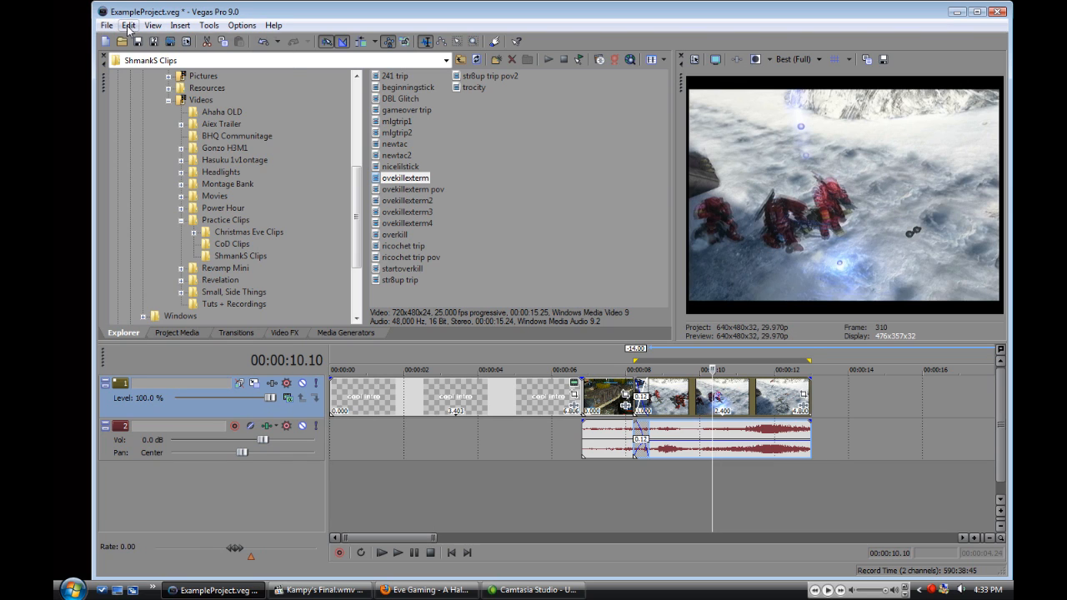
Open the Edit menu to reach the Switches commands for the selected clips.
{"action": "left_click", "coordinate": [128, 25]}
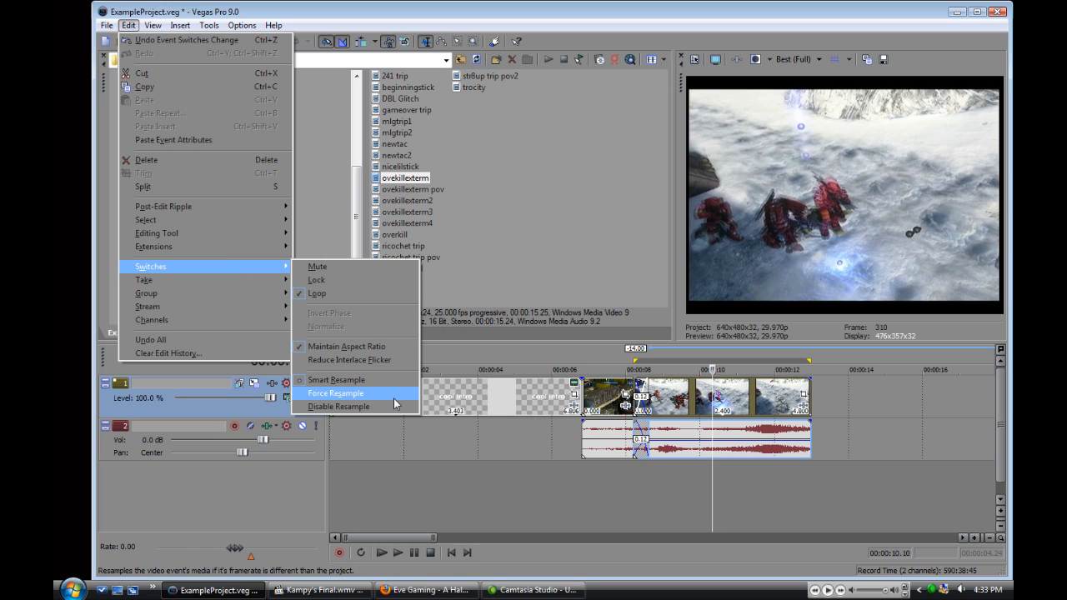
{"action": "mouse_move", "coordinate": [336, 380]}
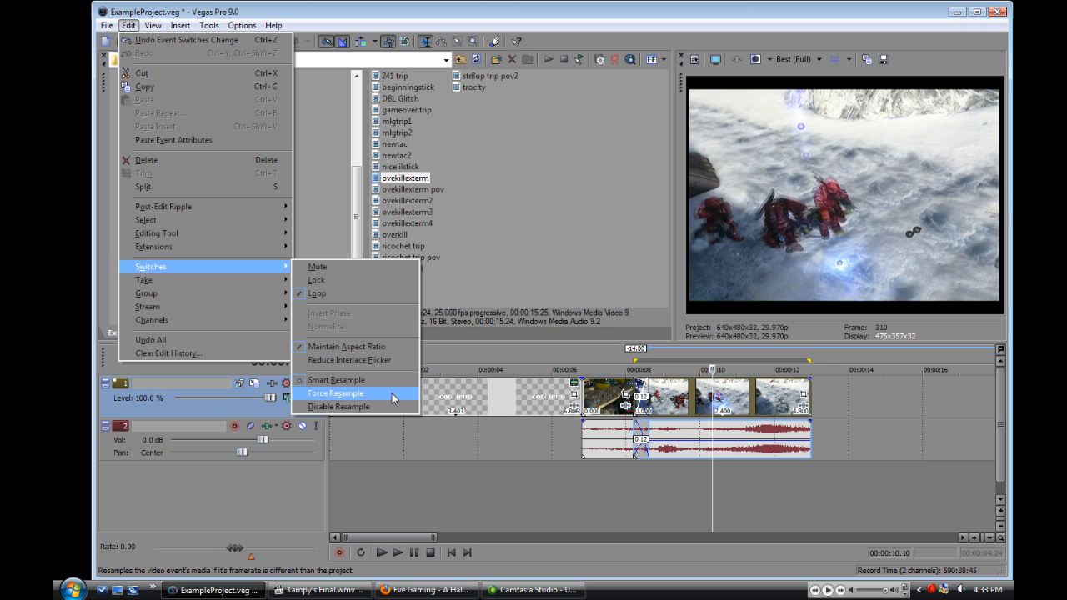
{"action": "mouse_move", "coordinate": [390, 406]}
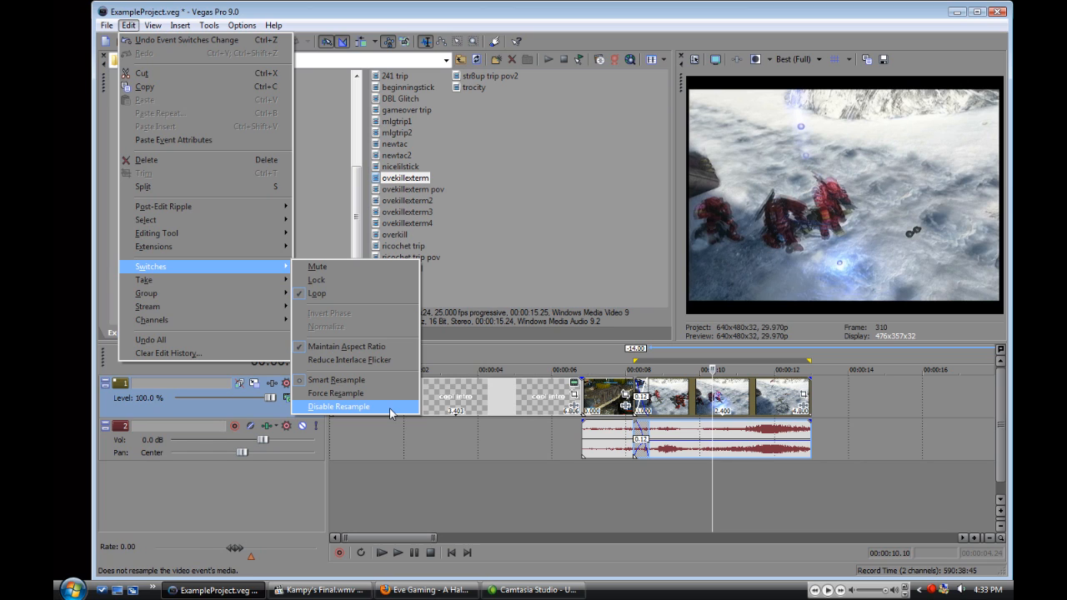
{"action": "mouse_move", "coordinate": [389, 373]}
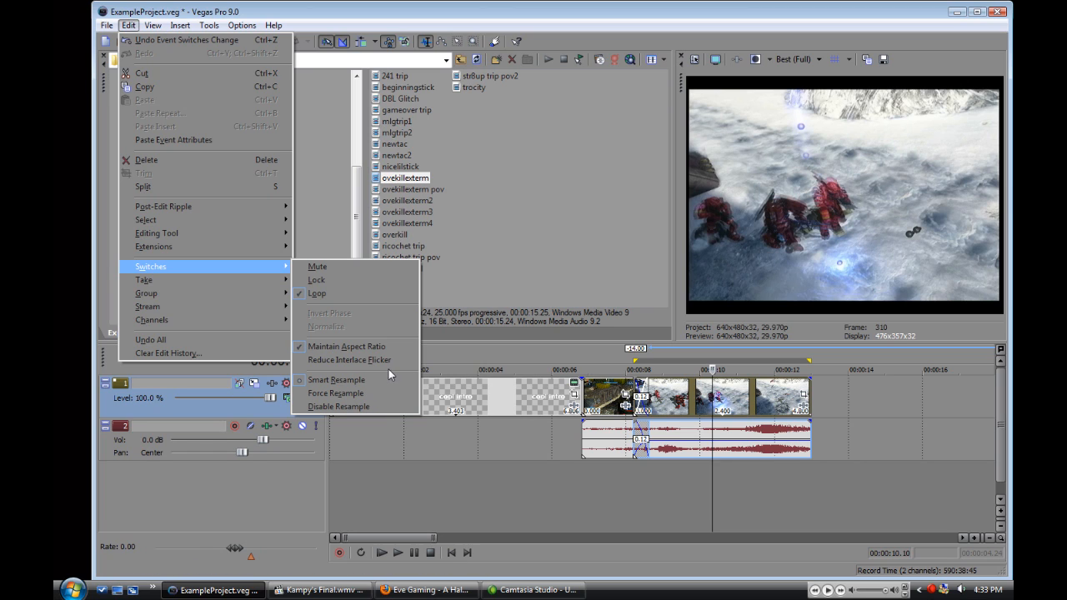
{"action": "mouse_move", "coordinate": [337, 379]}
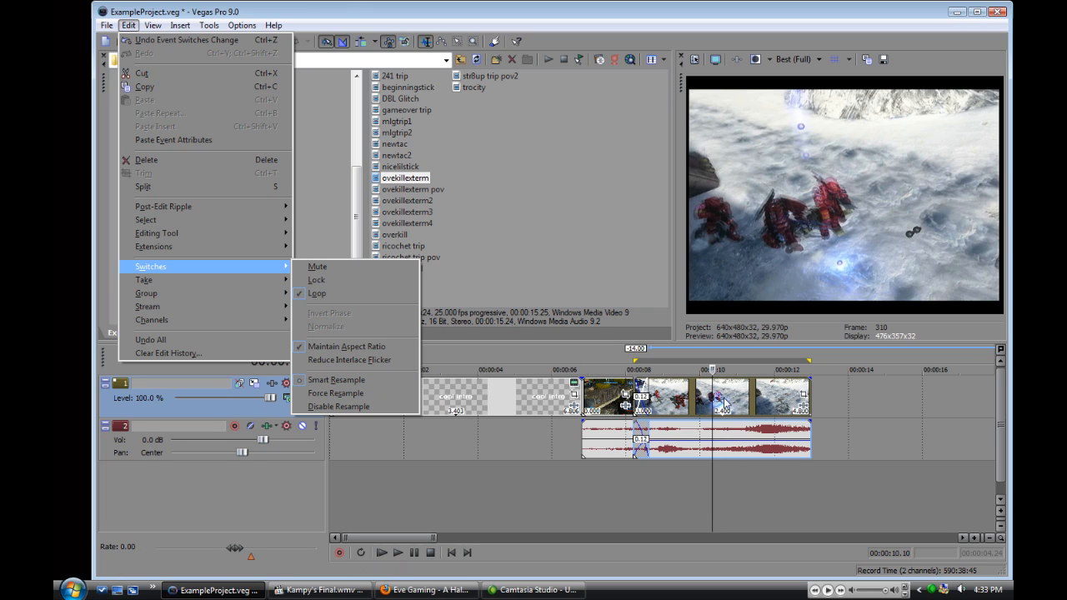
{"action": "mouse_move", "coordinate": [339, 406]}
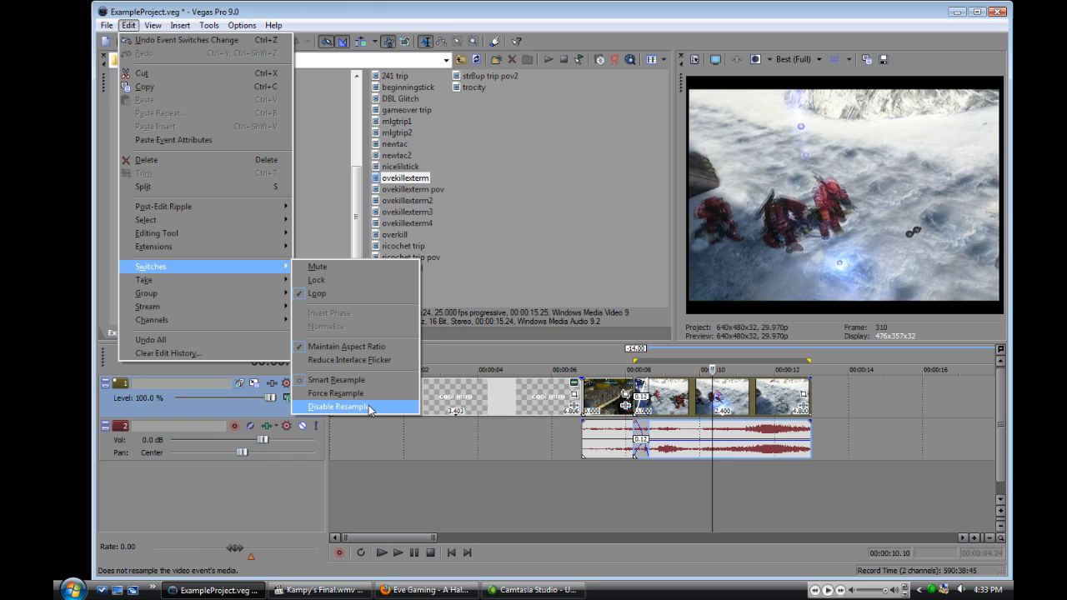
{"action": "mouse_move", "coordinate": [839, 254]}
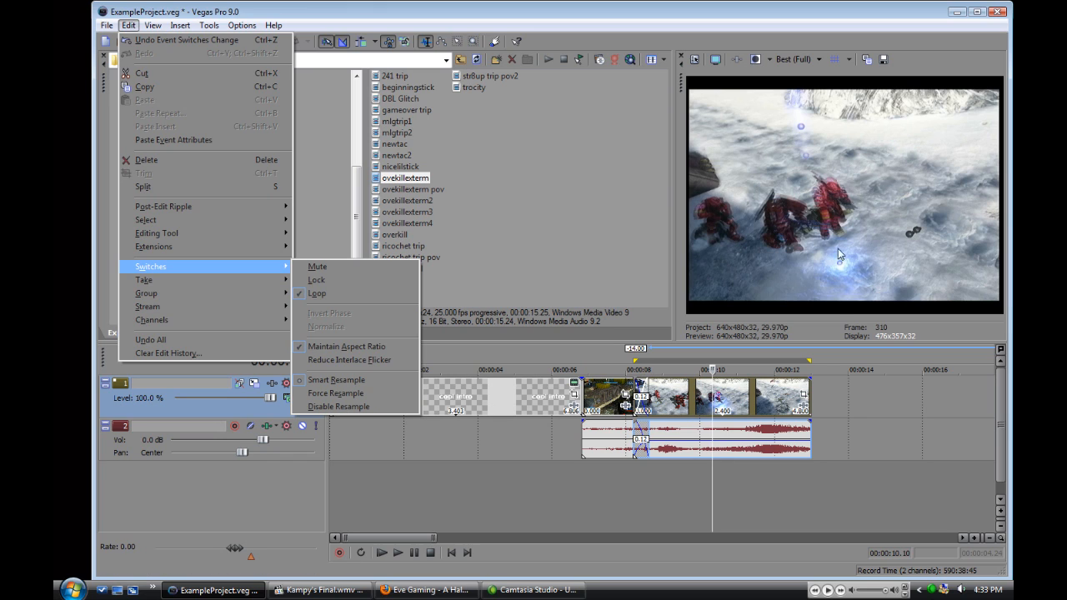
{"action": "mouse_move", "coordinate": [806, 133]}
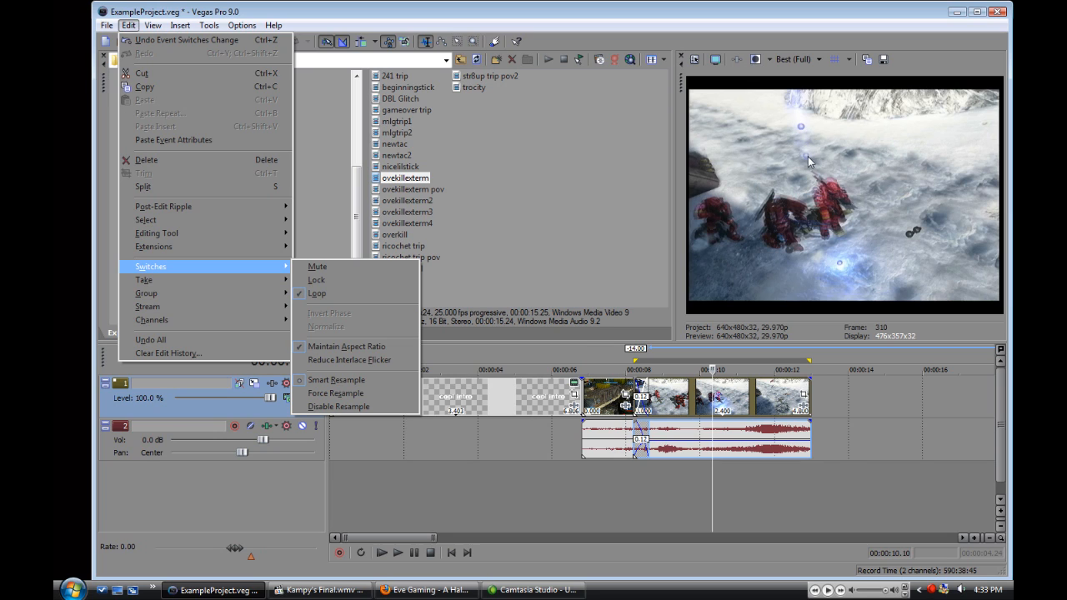
{"action": "mouse_move", "coordinate": [813, 199]}
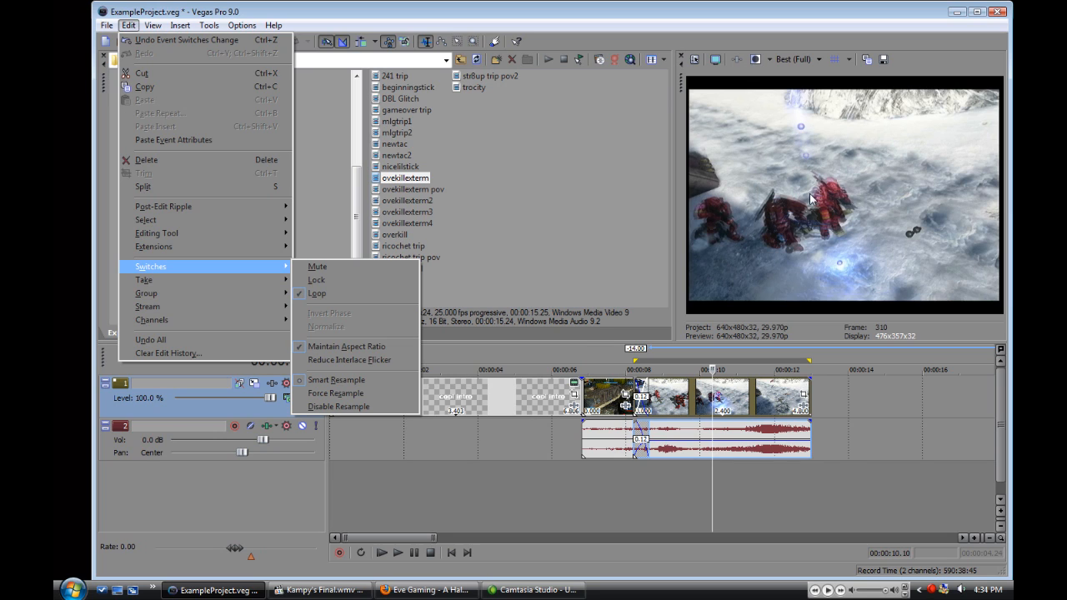
{"action": "mouse_move", "coordinate": [800, 132]}
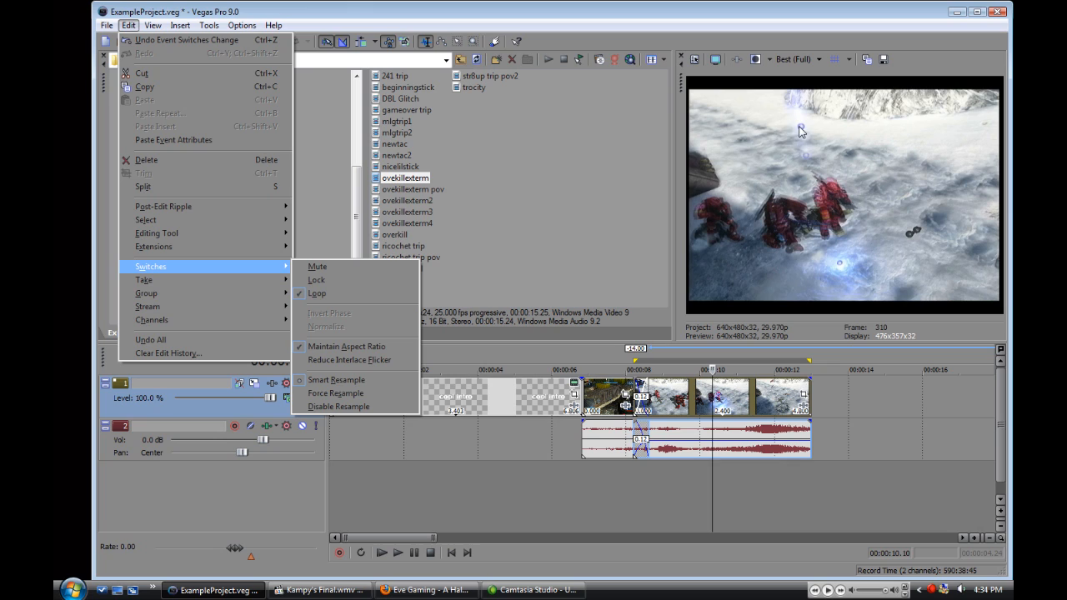
{"action": "mouse_move", "coordinate": [837, 236]}
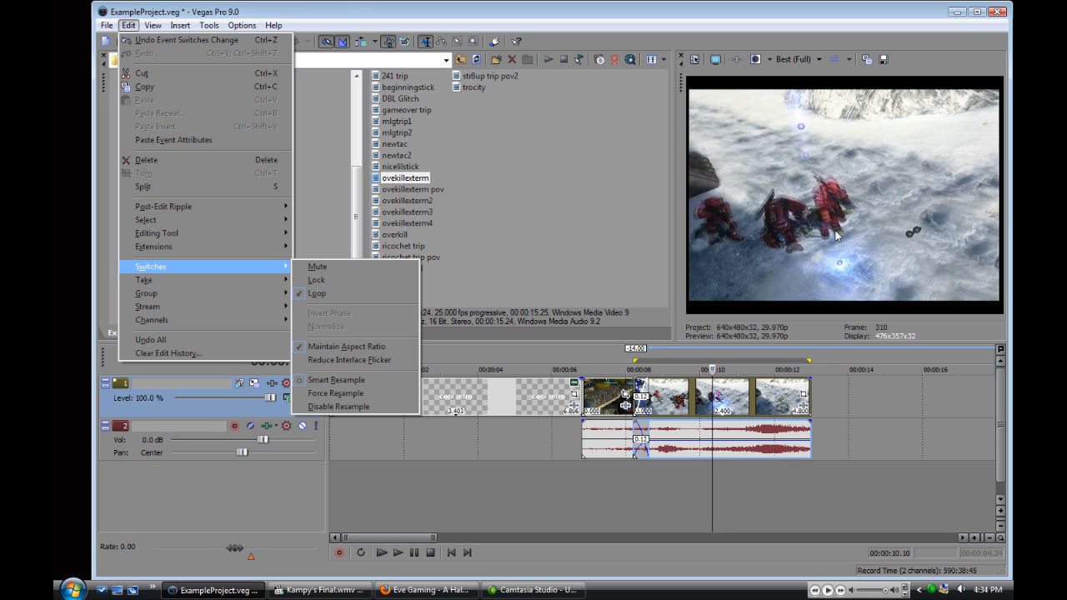
{"action": "mouse_move", "coordinate": [821, 206]}
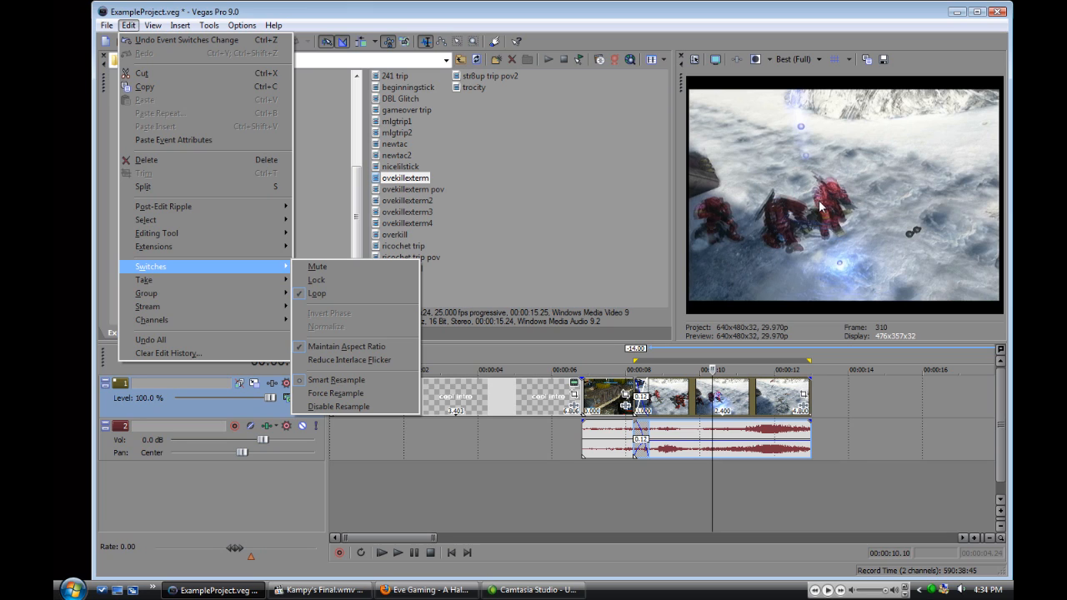
{"action": "mouse_move", "coordinate": [809, 167]}
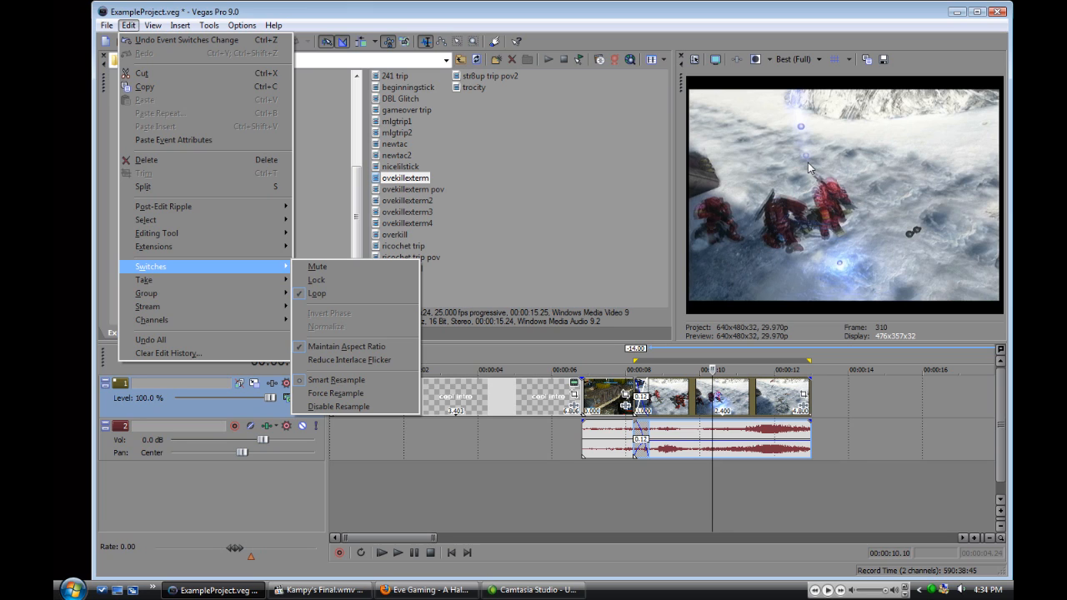
{"action": "mouse_move", "coordinate": [830, 186]}
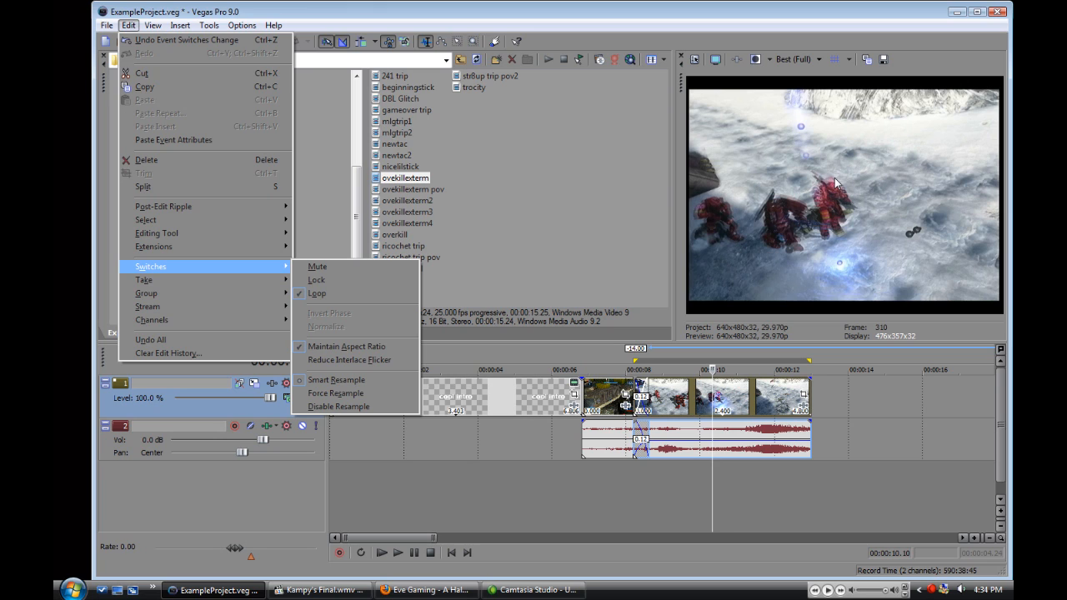
{"action": "mouse_move", "coordinate": [449, 363]}
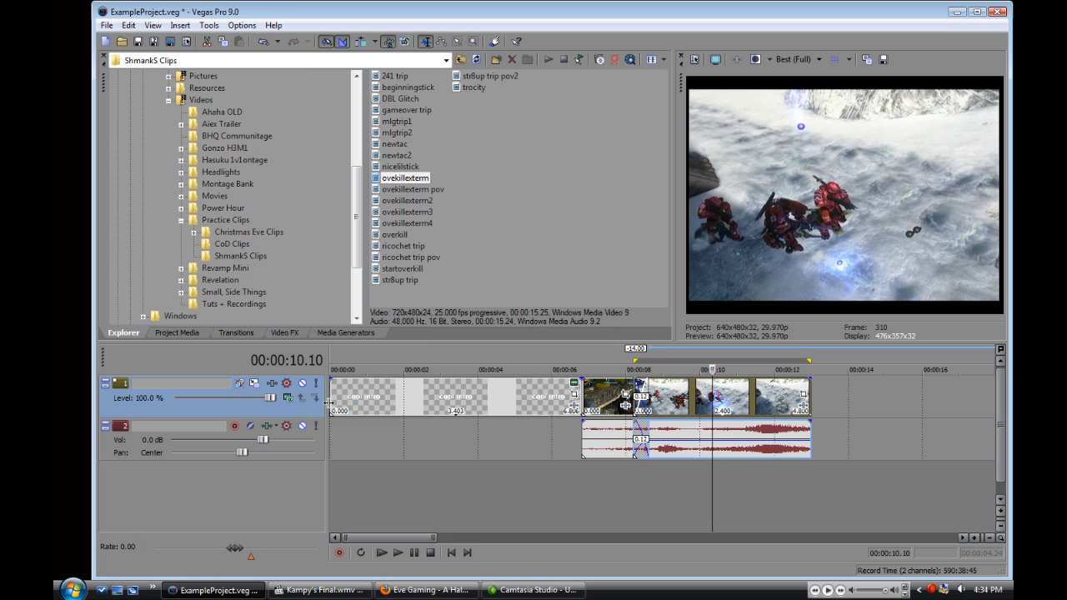
{"action": "left_click", "coordinate": [128, 25]}
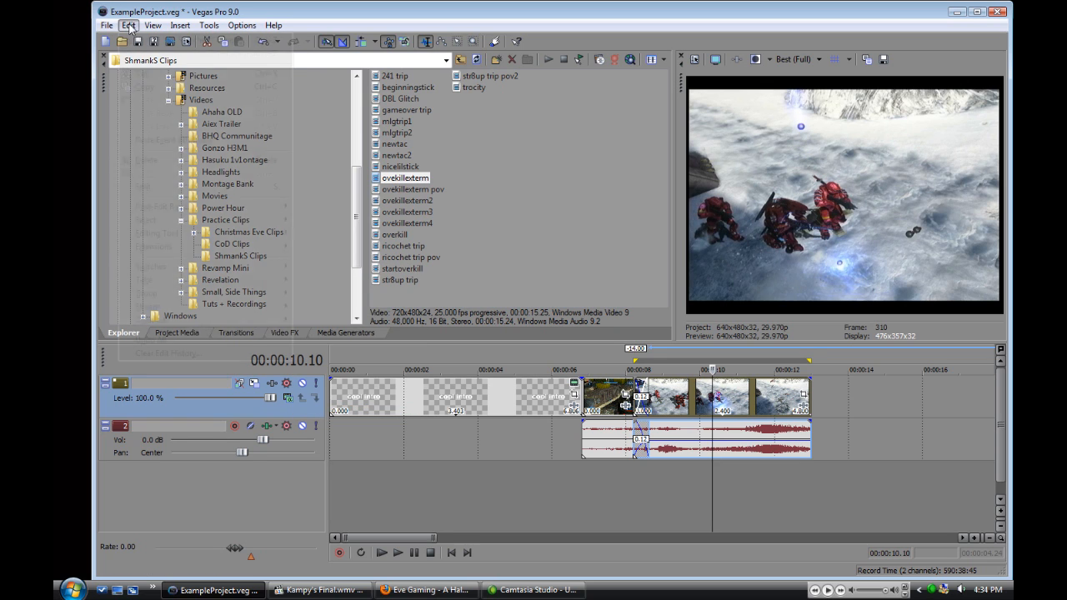
{"action": "left_click", "coordinate": [129, 24]}
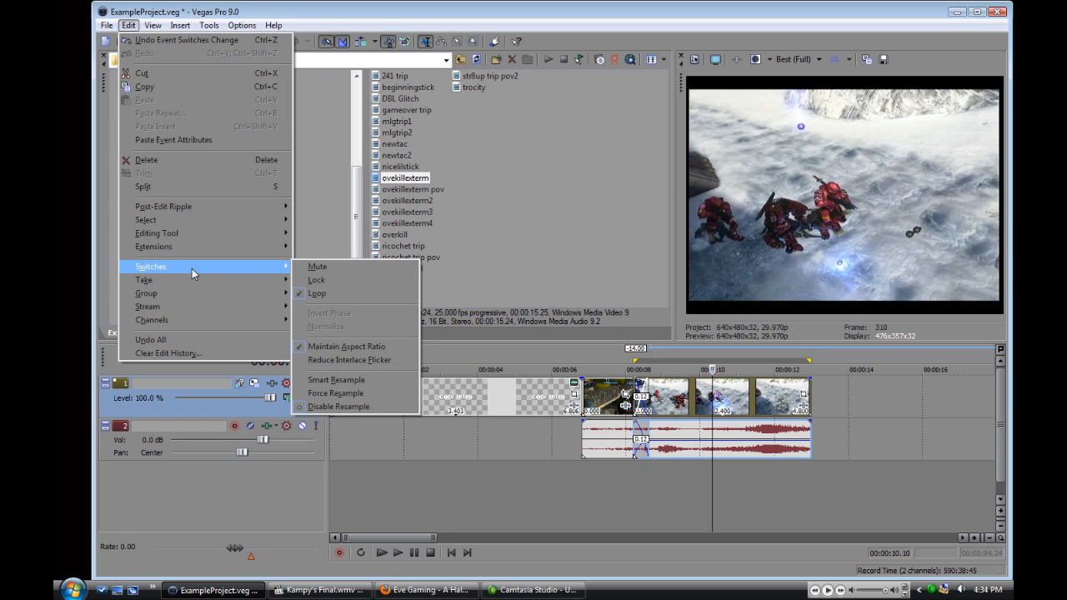
{"action": "mouse_move", "coordinate": [337, 379]}
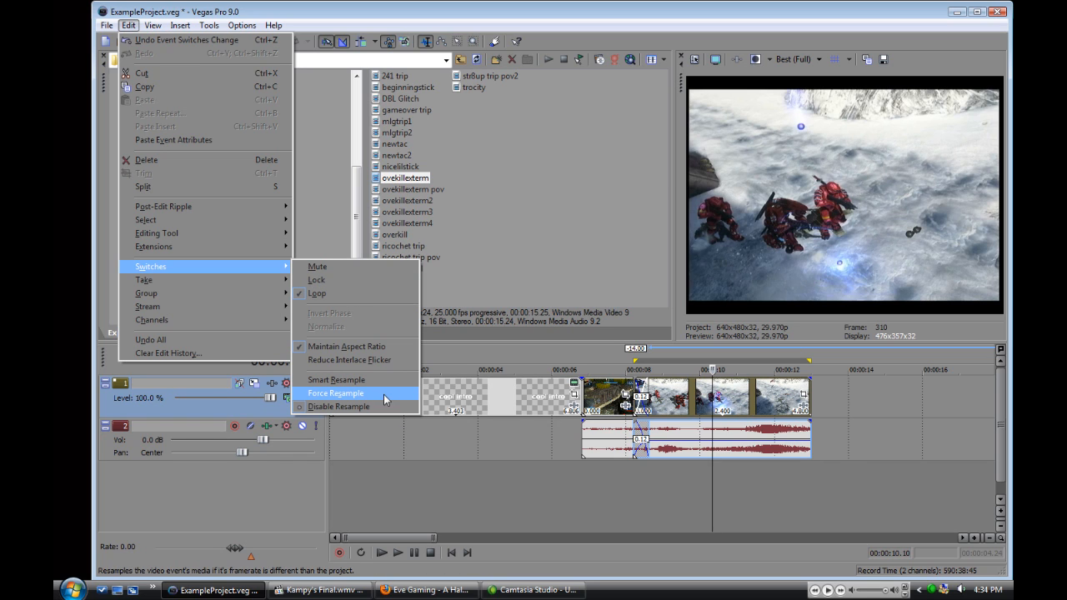
{"action": "left_click", "coordinate": [335, 392]}
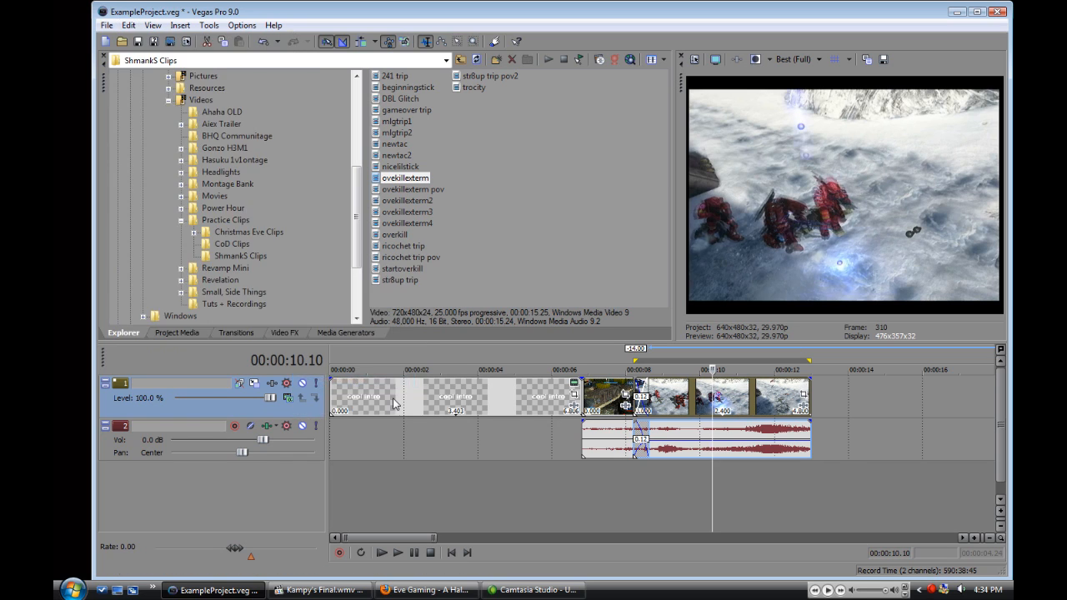
{"action": "left_click", "coordinate": [180, 25]}
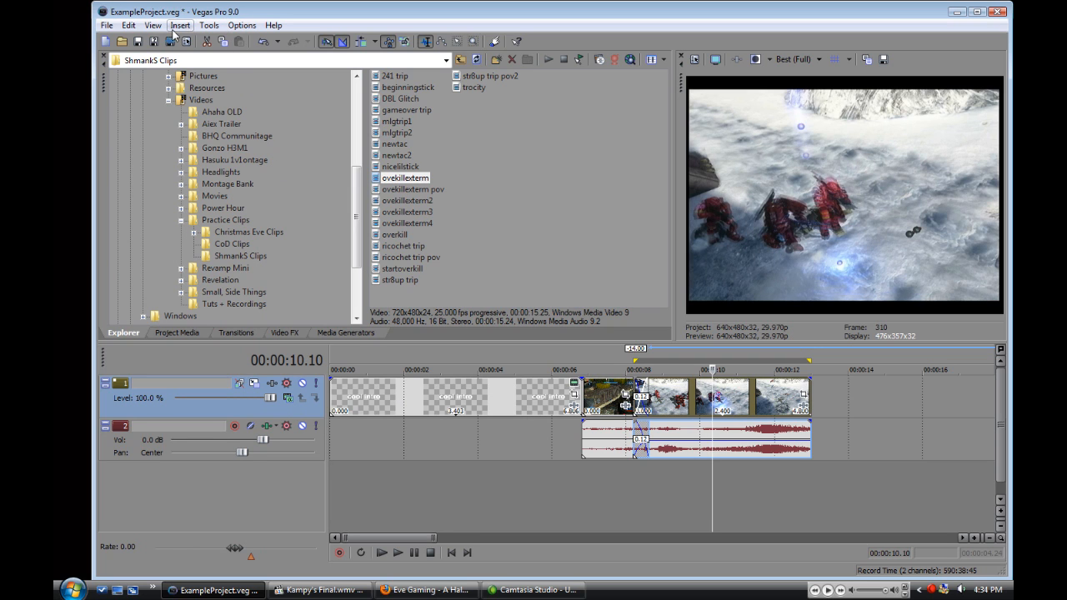
{"action": "left_click", "coordinate": [180, 25]}
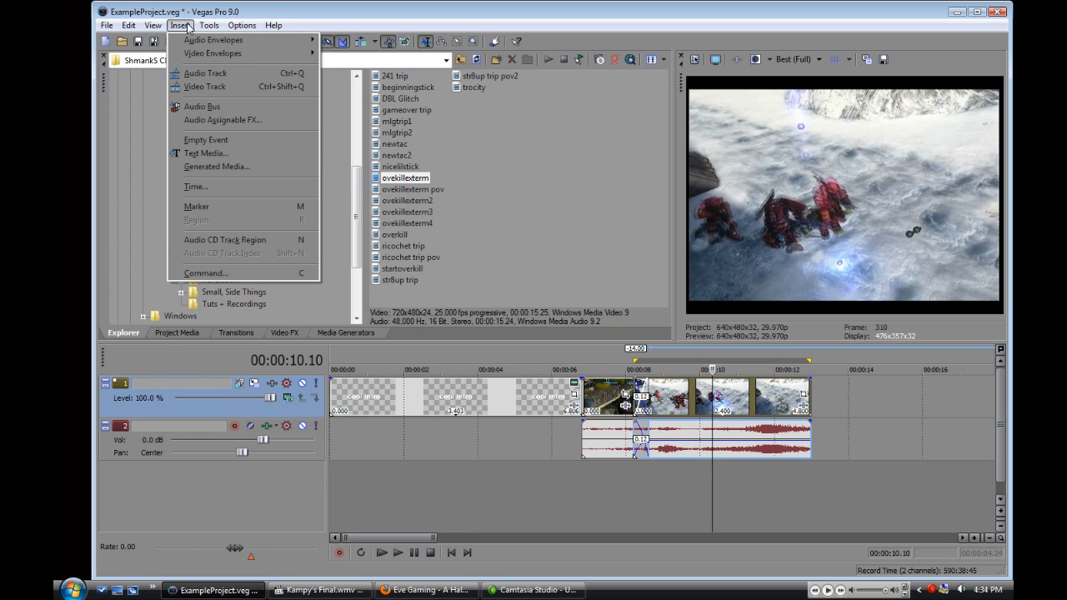
{"action": "left_click", "coordinate": [128, 25]}
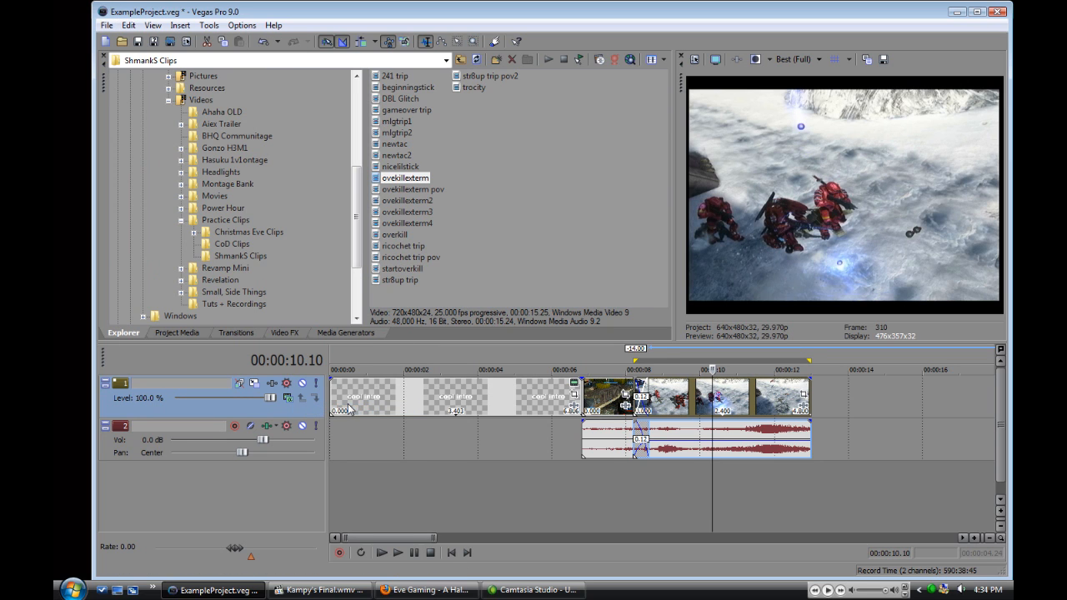
{"action": "mouse_move", "coordinate": [706, 400]}
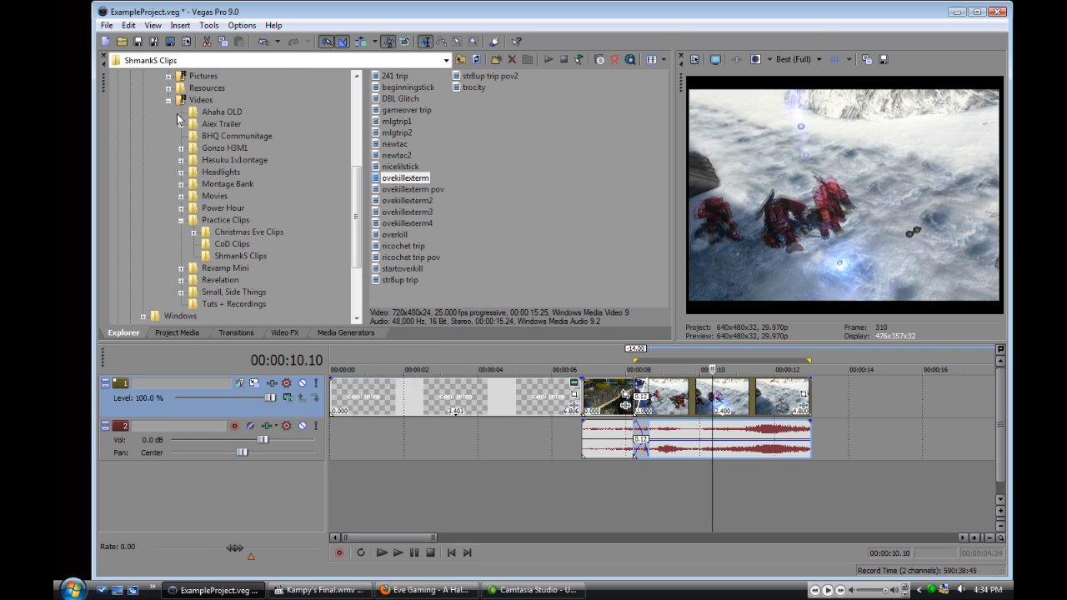
Switch to the Eve Gaming forum window in Firefox via the taskbar.
{"action": "left_click", "coordinate": [128, 25]}
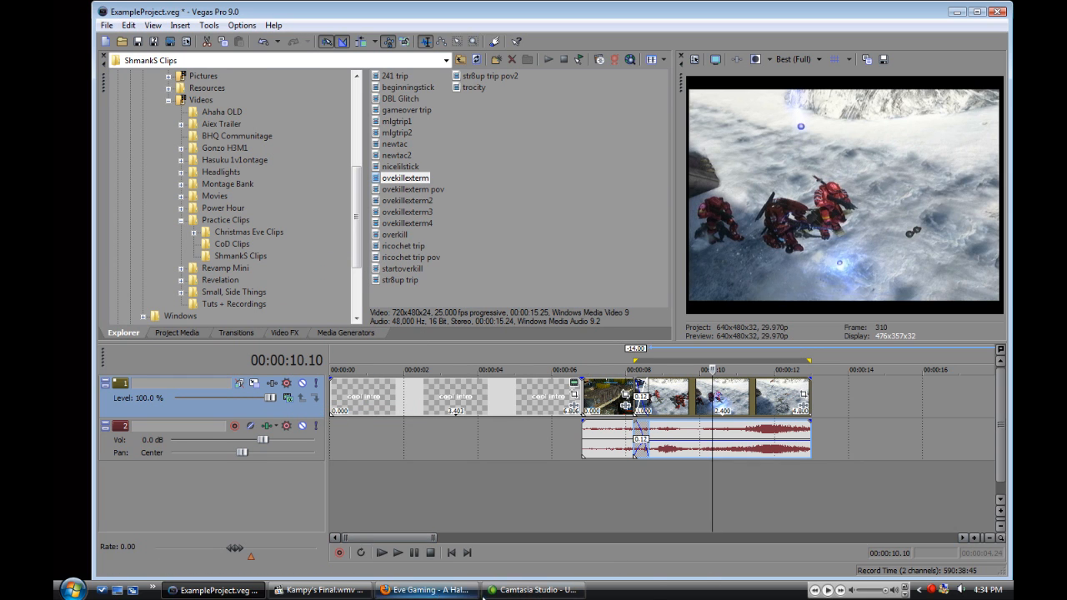
{"action": "left_click", "coordinate": [427, 590]}
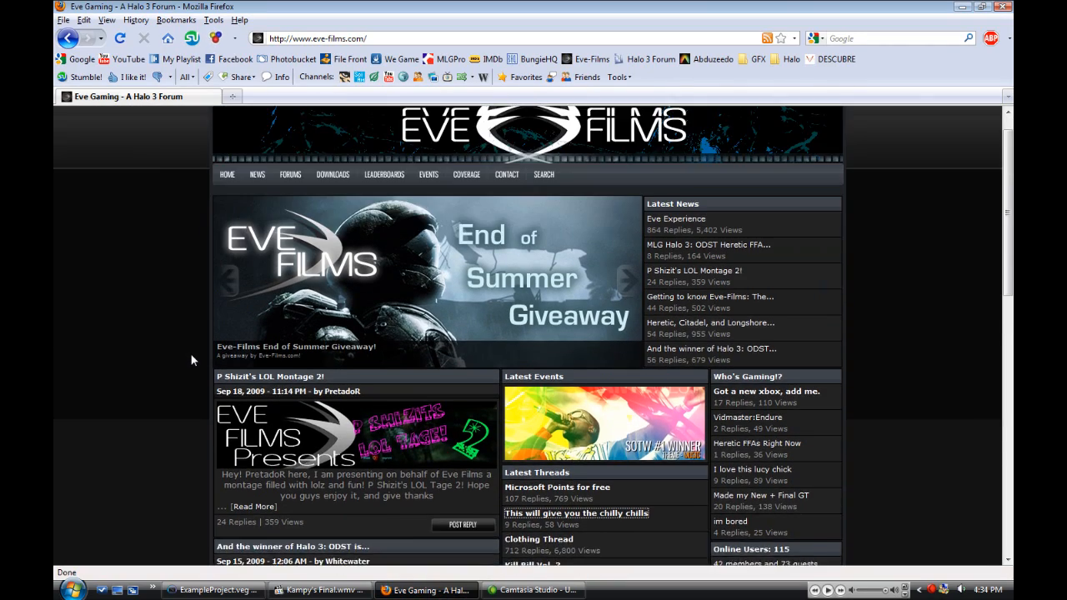
Scroll down the forum page and bring up Kampy's Final.wmv in Media Player Classic.
{"action": "scroll", "scroll_direction": "down", "scroll_amount": 3}
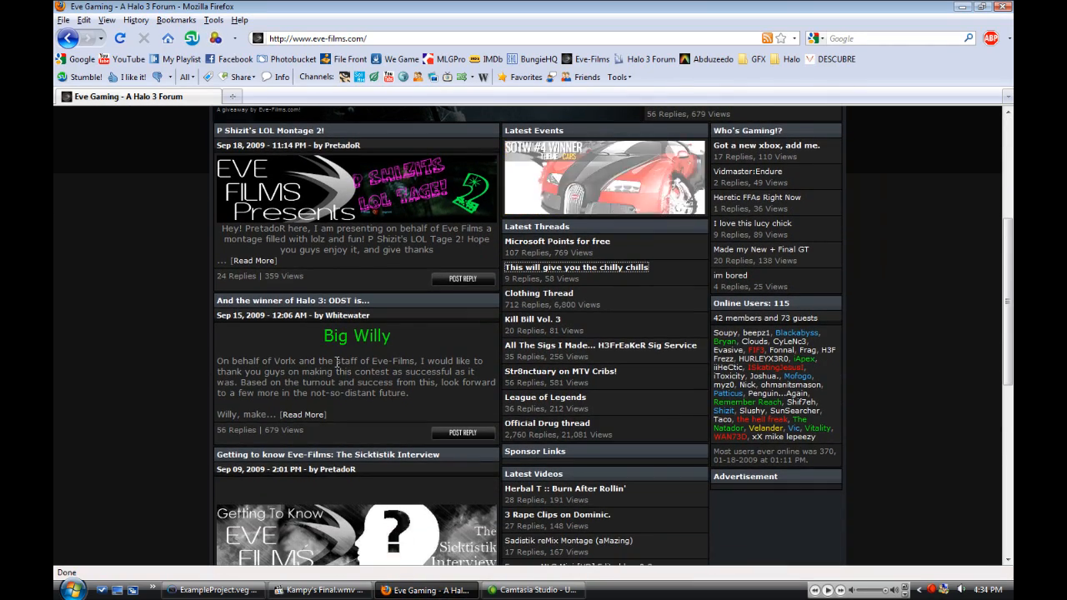
{"action": "left_click", "coordinate": [213, 590]}
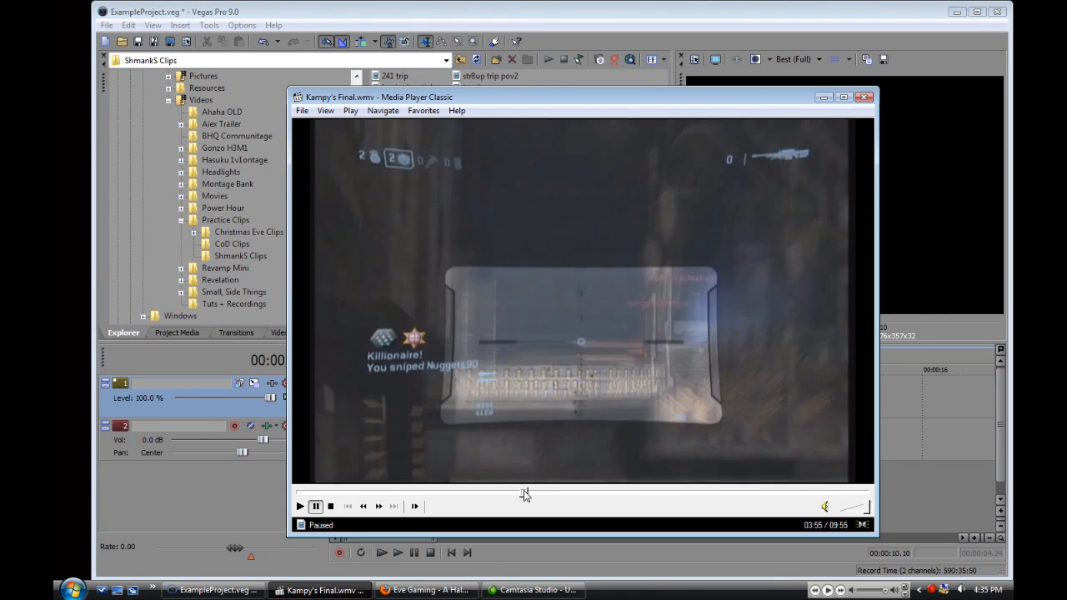
Seek, play and pause Kampy's Final to inspect ghosted frames, then close the player.
{"action": "left_click", "coordinate": [299, 505]}
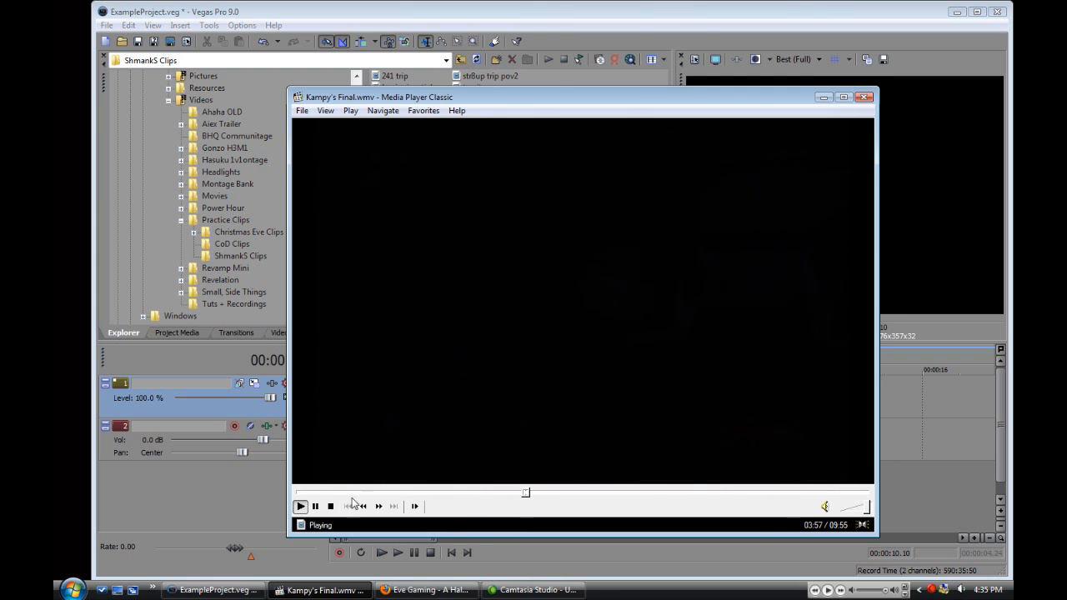
{"action": "left_click", "coordinate": [315, 506]}
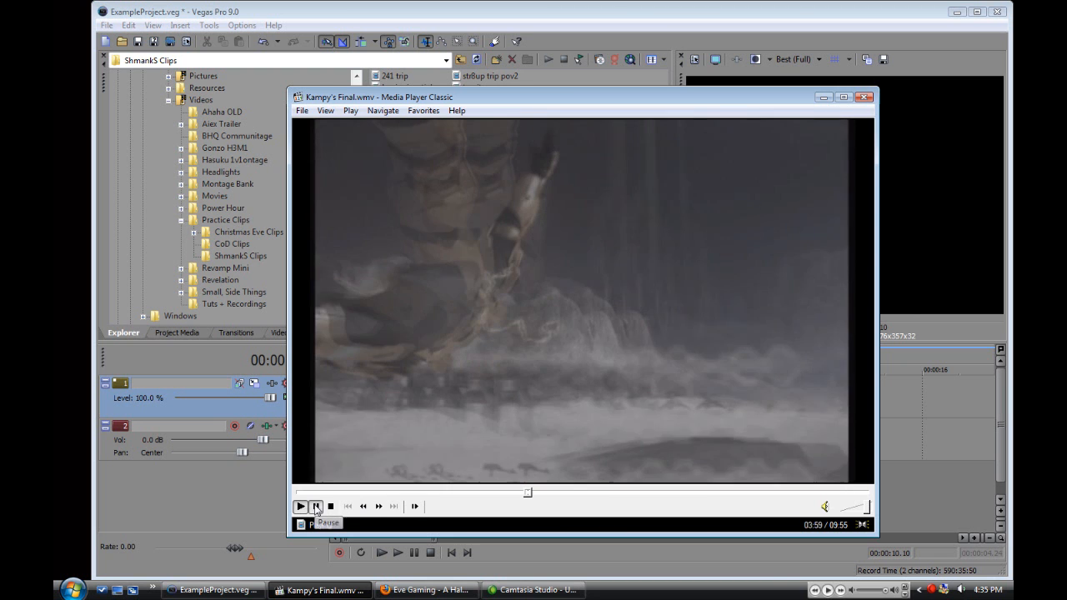
{"action": "left_click", "coordinate": [299, 506]}
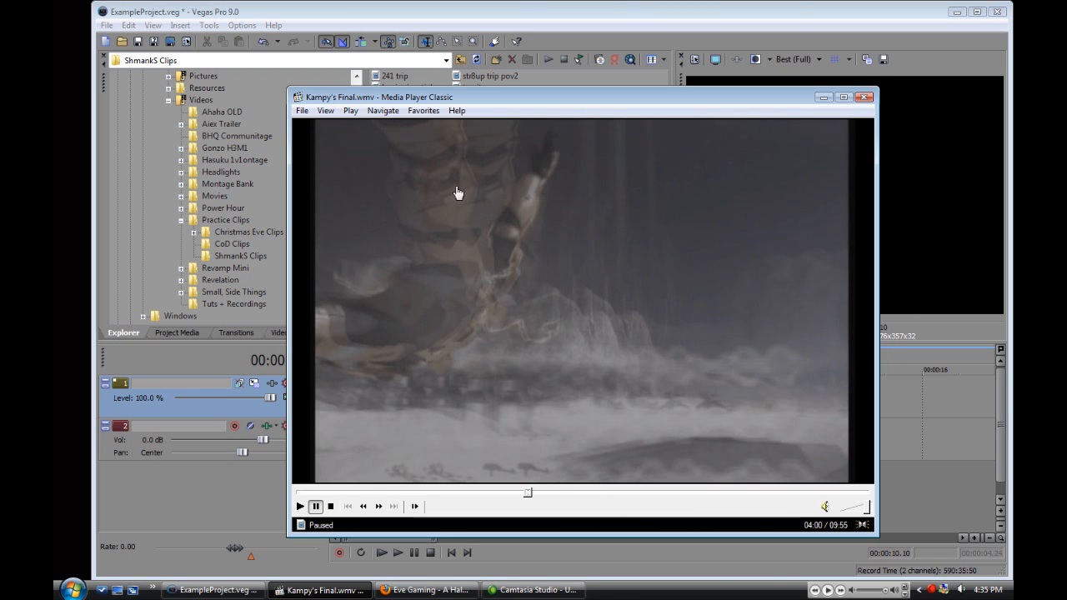
{"action": "left_click", "coordinate": [299, 506]}
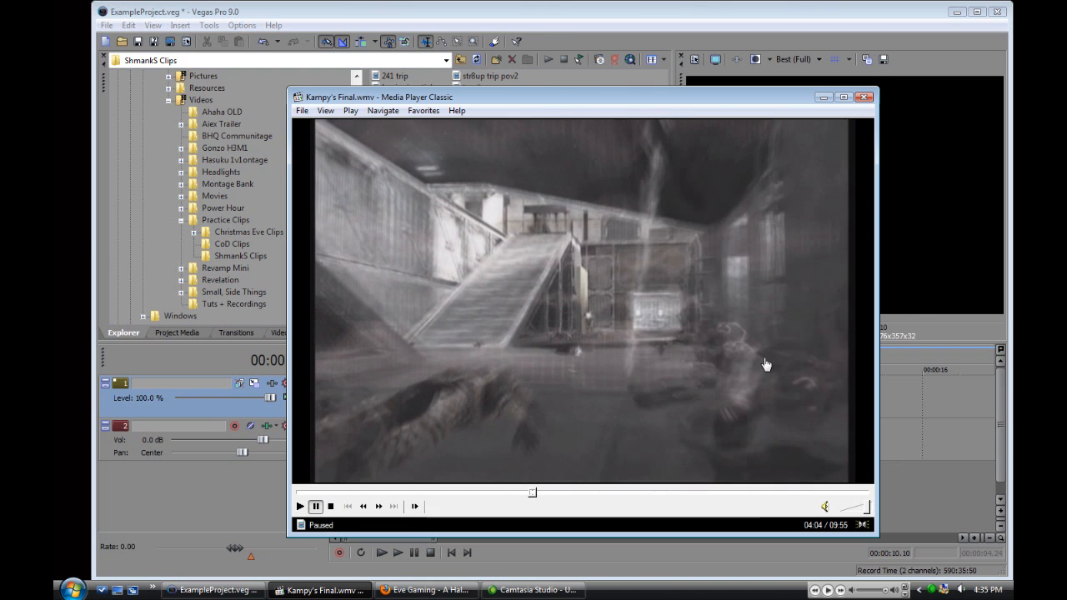
{"action": "mouse_move", "coordinate": [693, 295]}
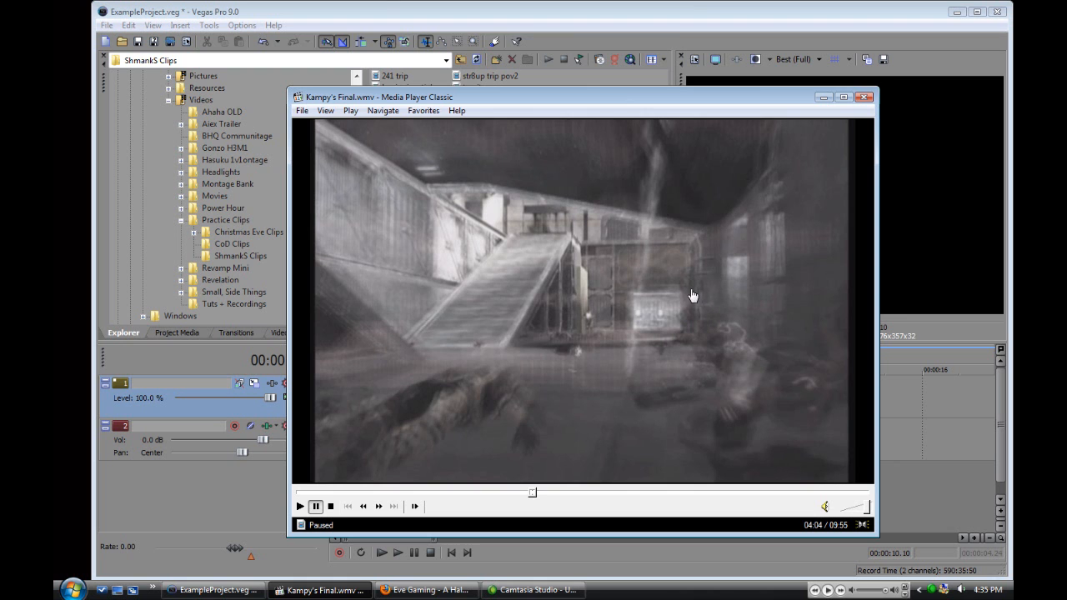
{"action": "mouse_move", "coordinate": [535, 496]}
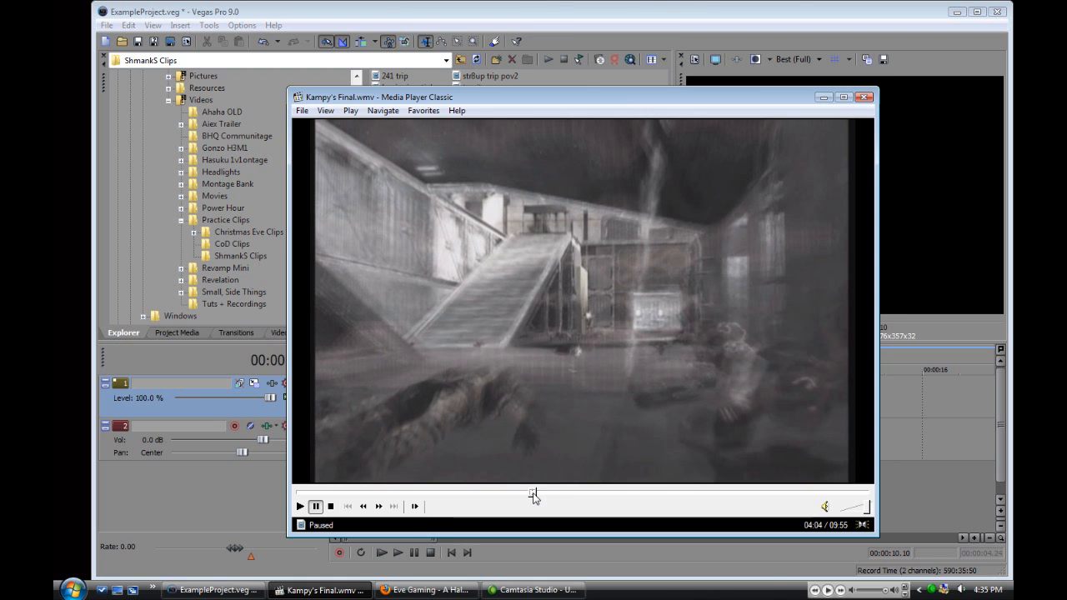
{"action": "left_click", "coordinate": [299, 506]}
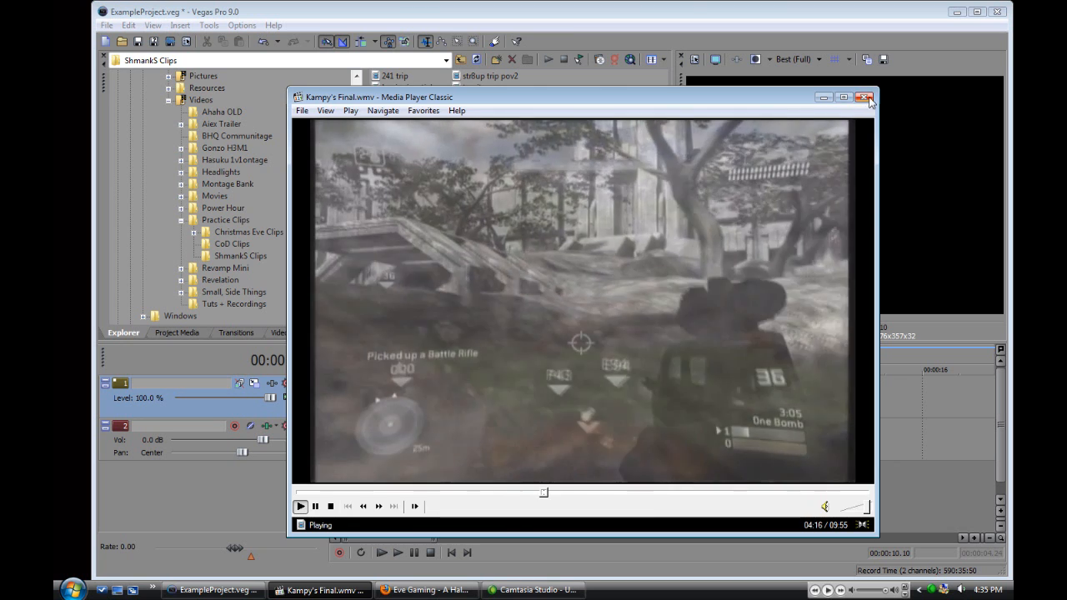
{"action": "left_click", "coordinate": [865, 97]}
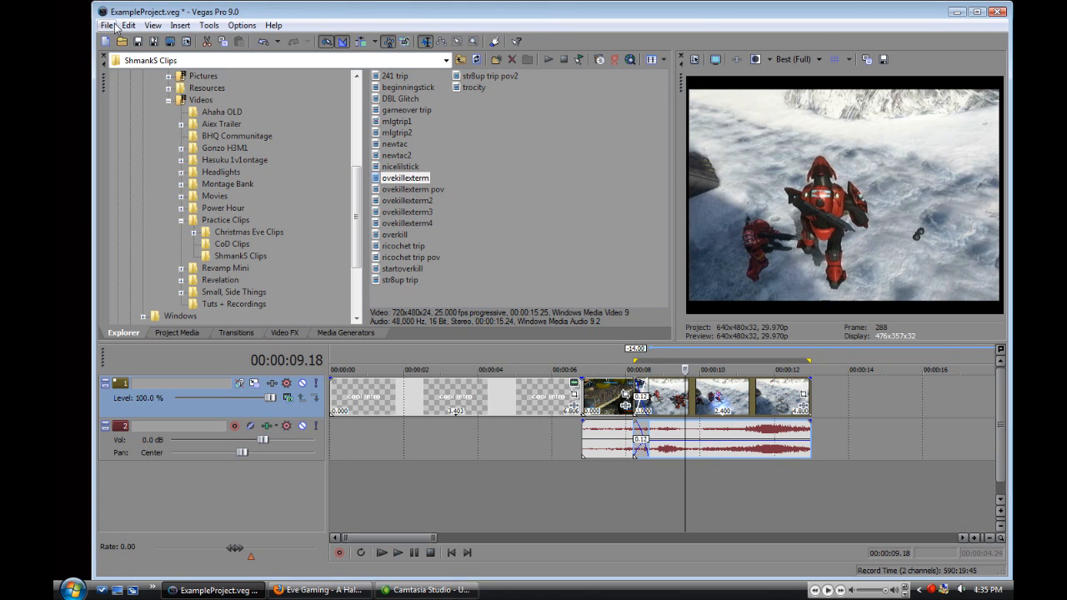
{"action": "left_click", "coordinate": [129, 25]}
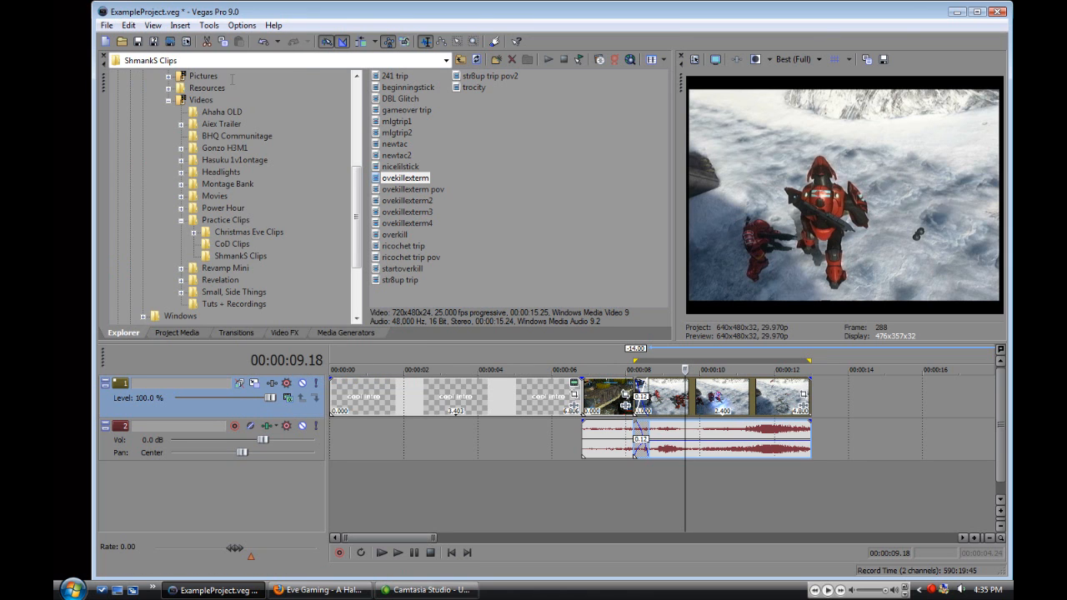
{"action": "mouse_move", "coordinate": [648, 317]}
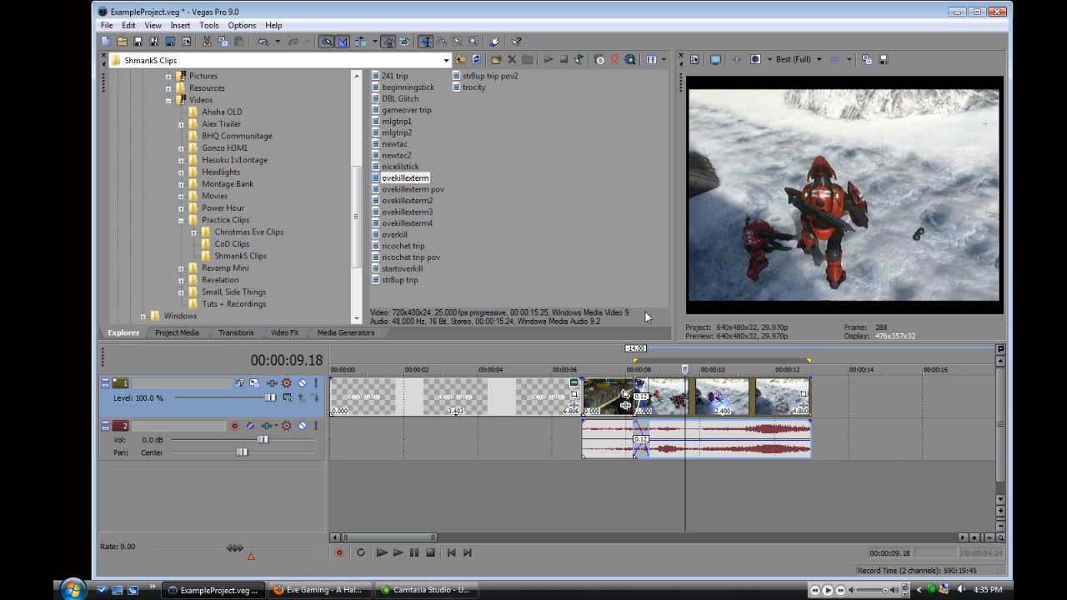
{"action": "mouse_move", "coordinate": [658, 370]}
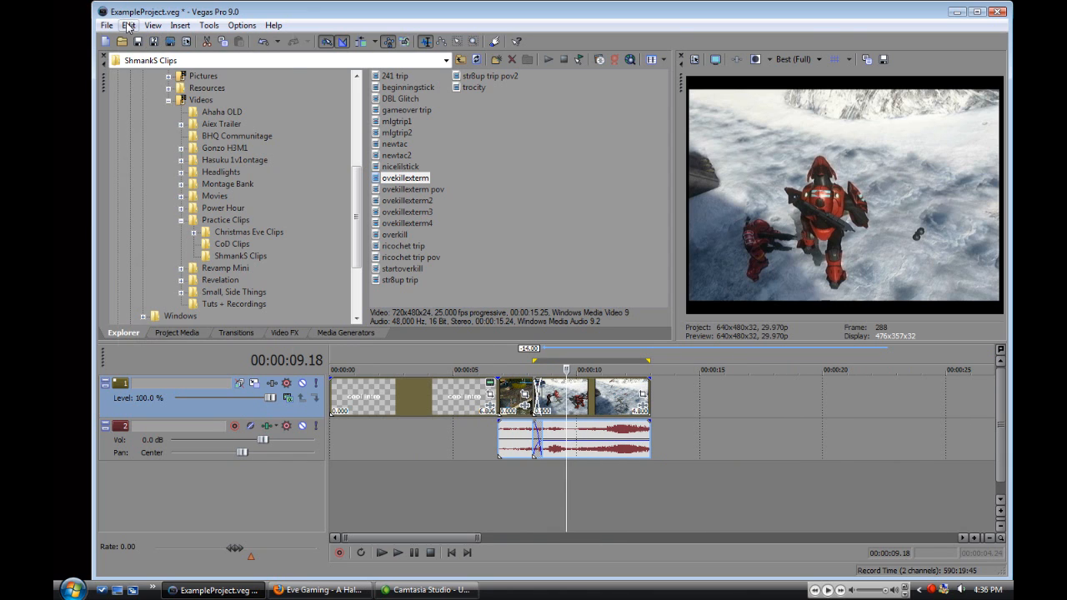
{"action": "left_click", "coordinate": [128, 25]}
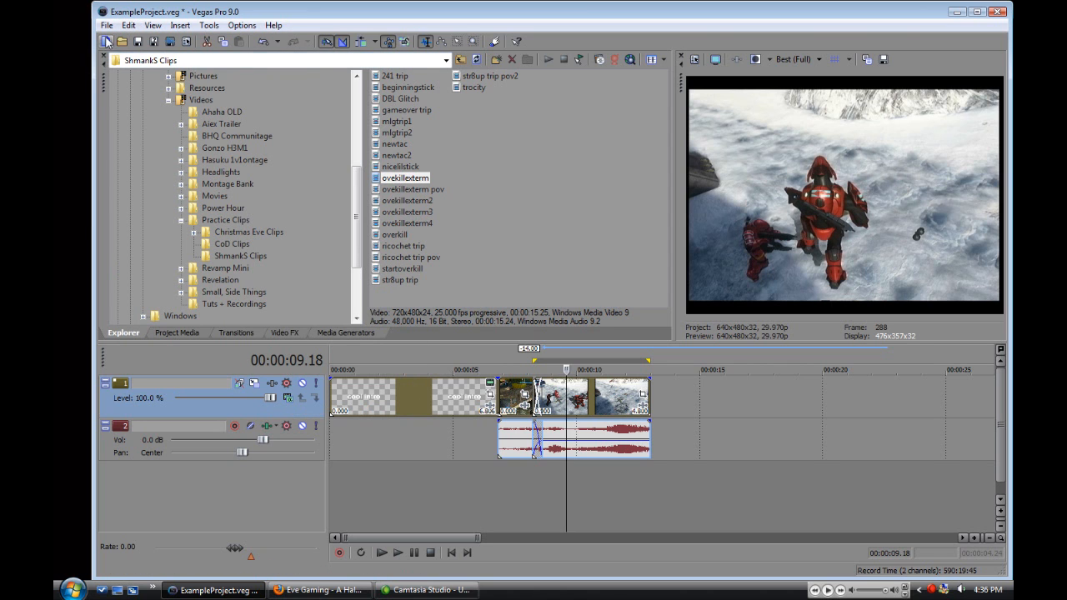
{"action": "mouse_move", "coordinate": [731, 484]}
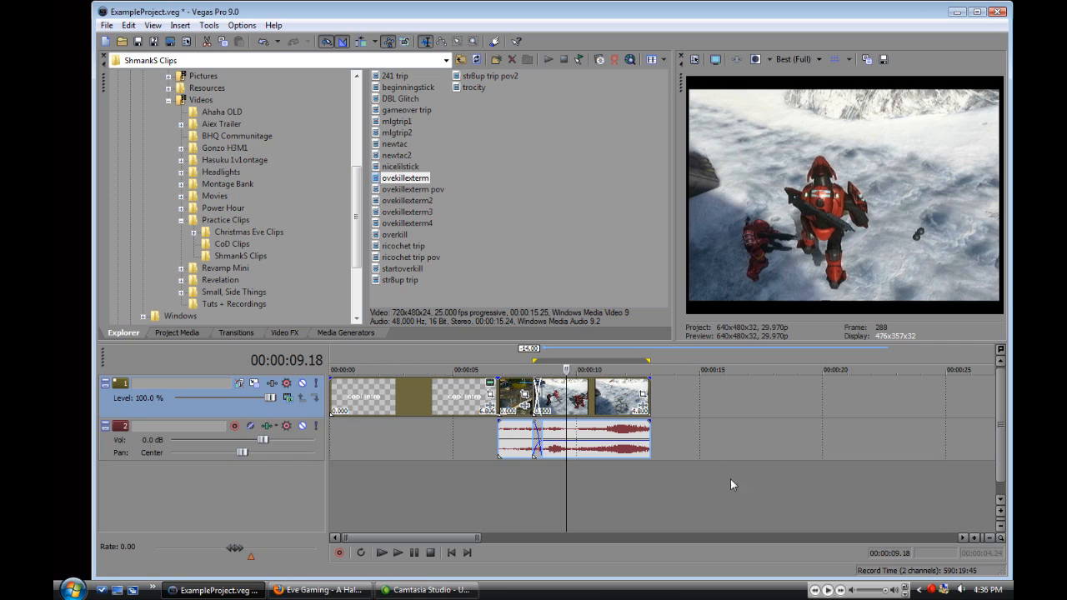
{"action": "mouse_move", "coordinate": [658, 342]}
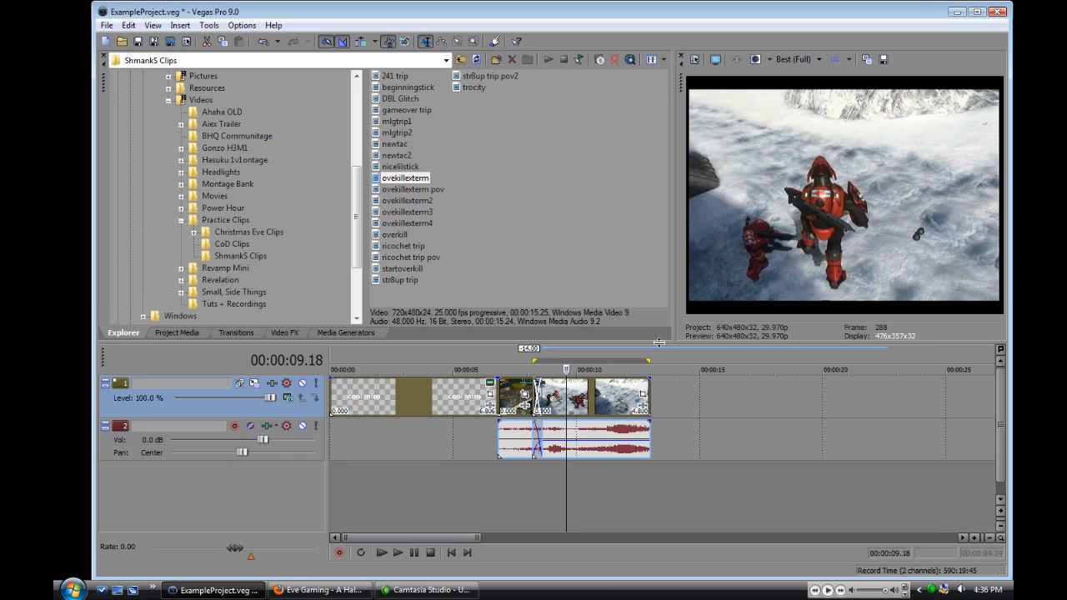
{"action": "mouse_move", "coordinate": [660, 345]}
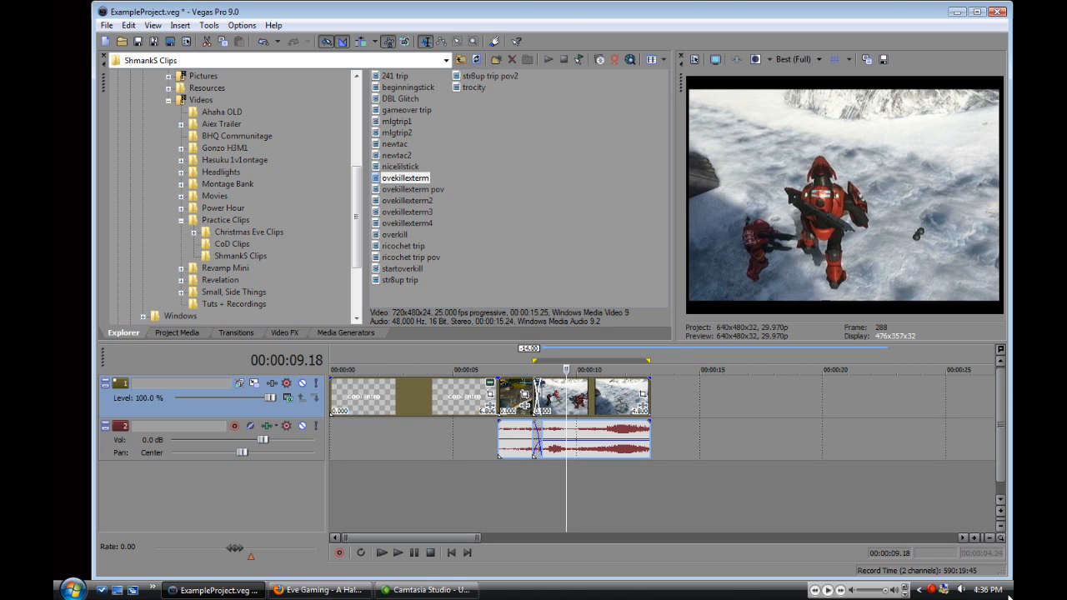
{"action": "right_click", "coordinate": [931, 587]}
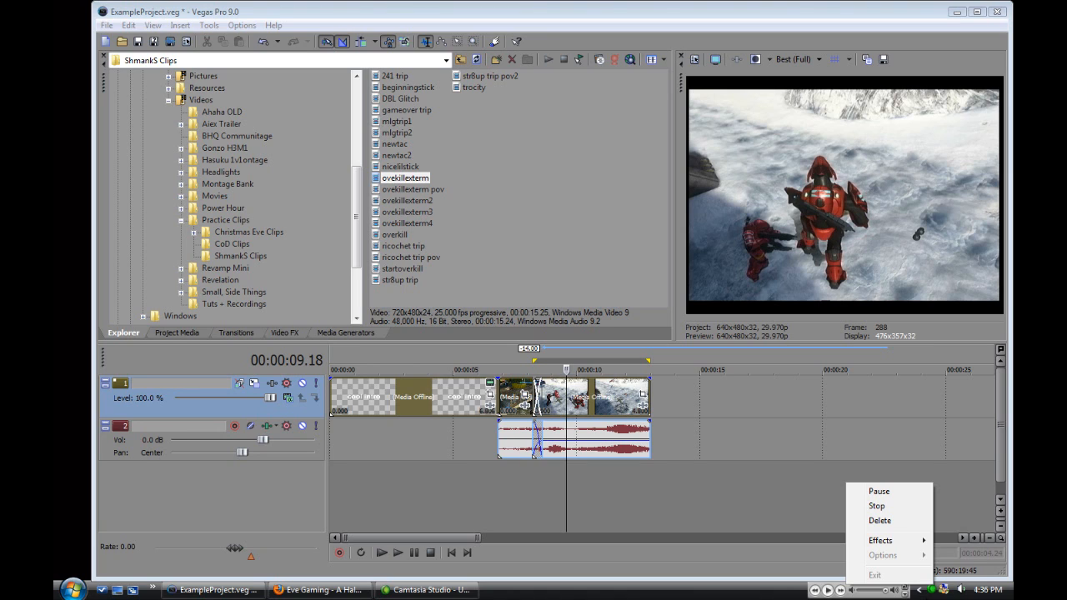
{"action": "mouse_move", "coordinate": [875, 575]}
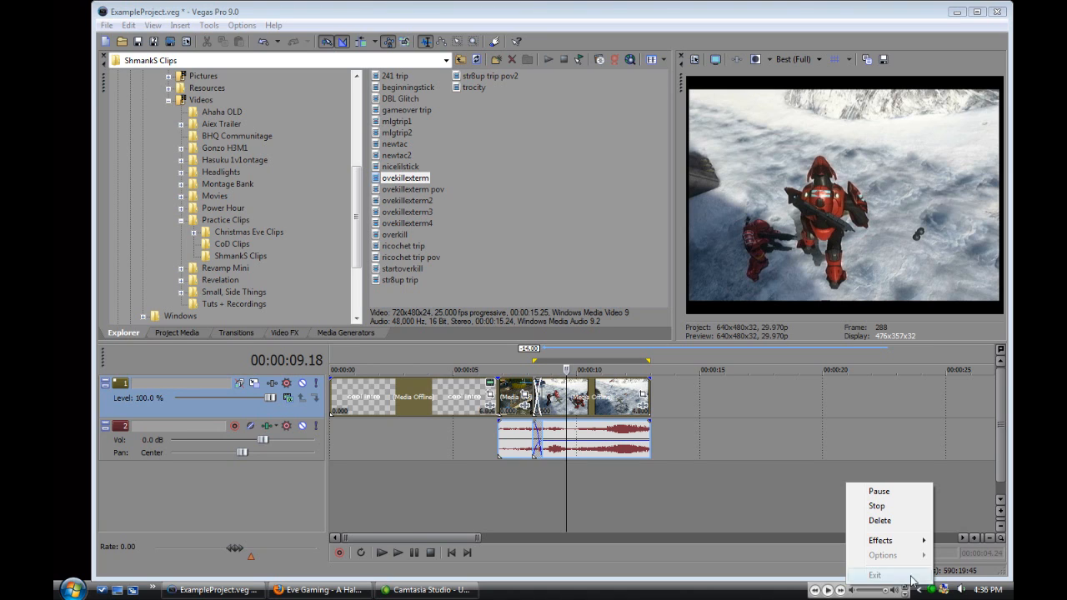